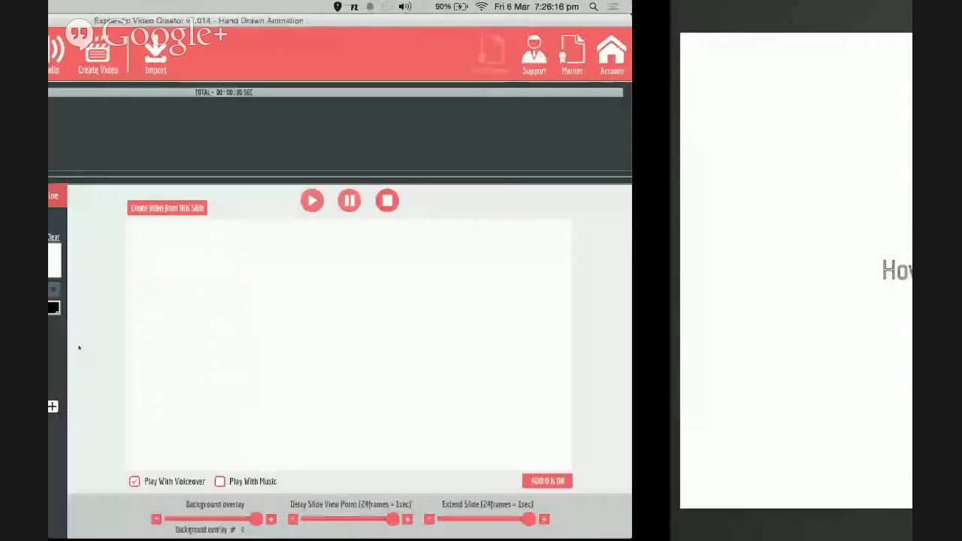
Bring the presentation slides to the front to advance past the hand-drawn title slide.
{"action": "left_click", "coordinate": [311, 200]}
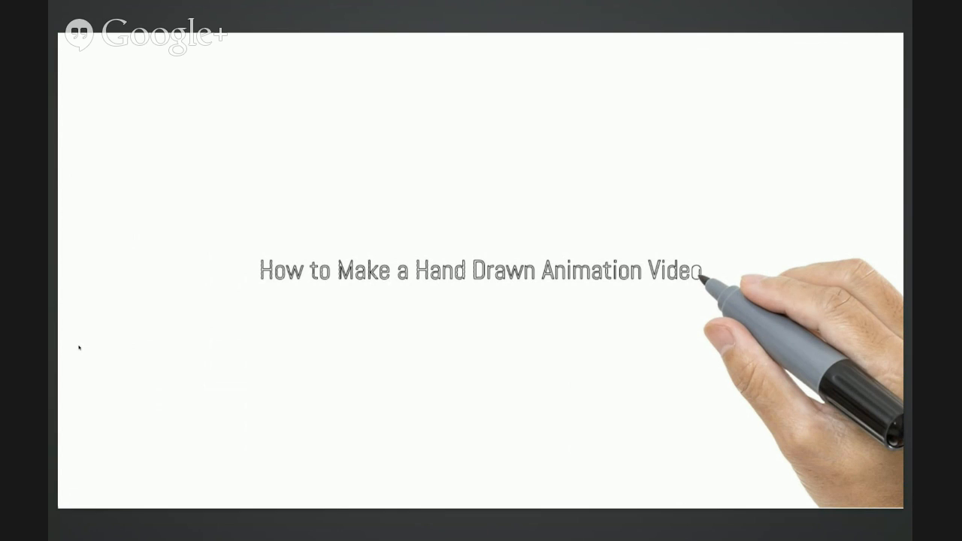
{"action": "mouse_move", "coordinate": [499, 329]}
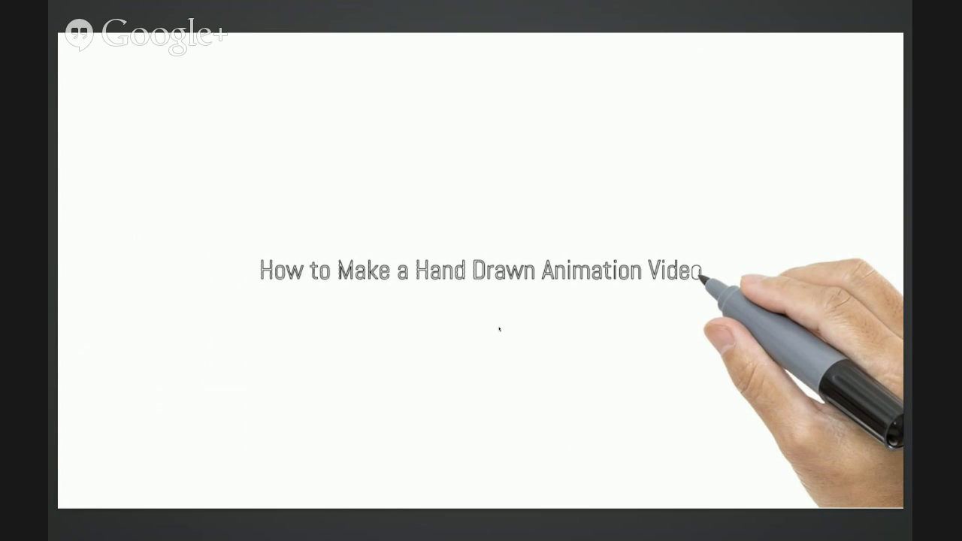
{"action": "mouse_move", "coordinate": [505, 340]}
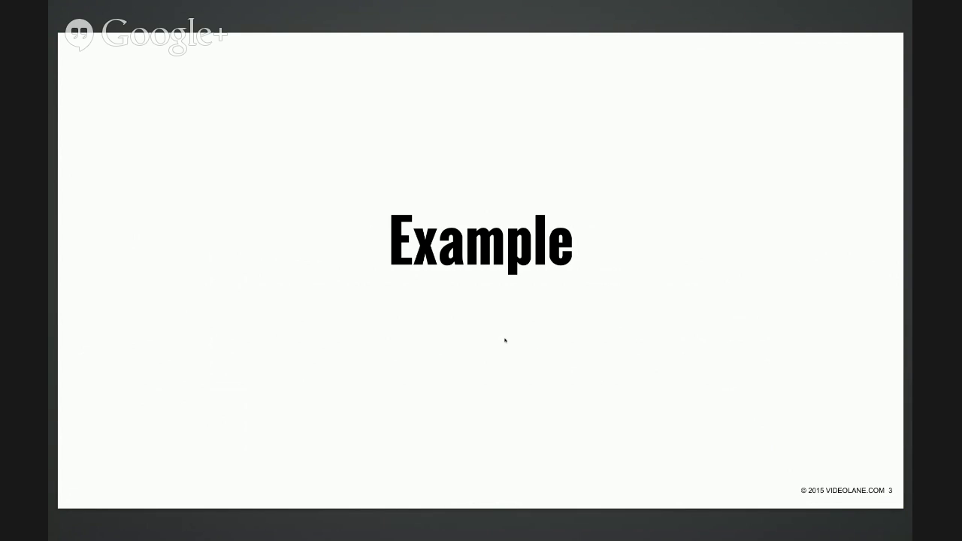
Switch to QuickTime Player from Mission Control and play Hand Drawn.mp4 to its end.
{"action": "key", "text": "f3"}
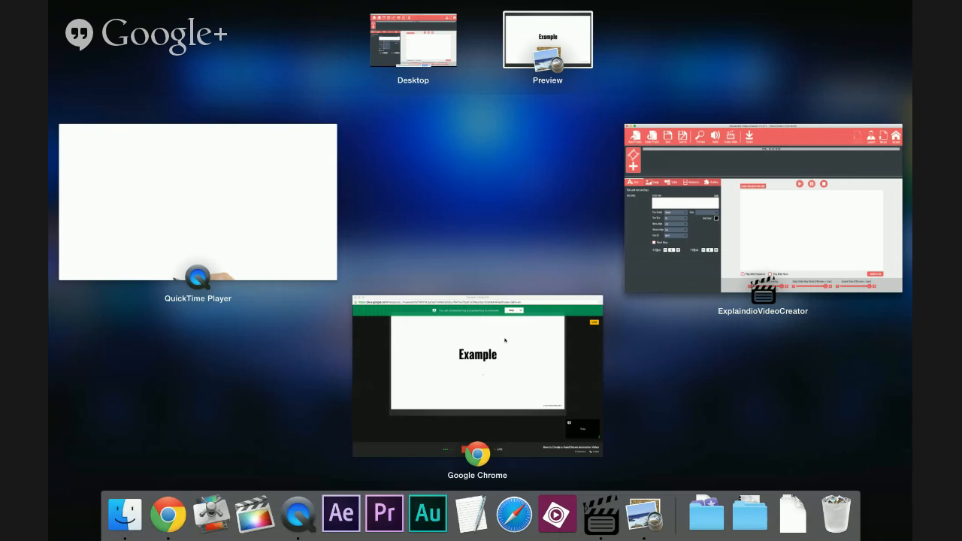
{"action": "left_click", "coordinate": [197, 203]}
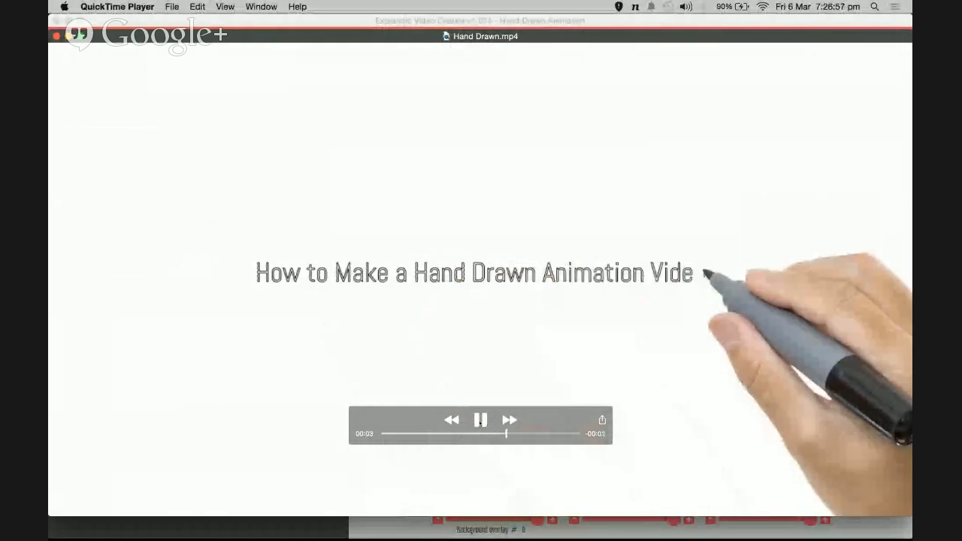
{"action": "left_click", "coordinate": [481, 420]}
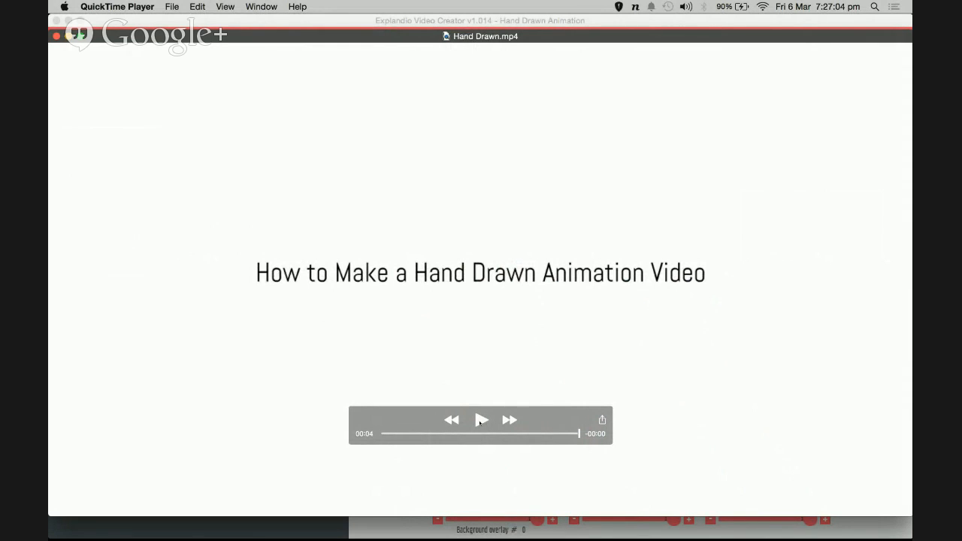
{"action": "left_click", "coordinate": [481, 419]}
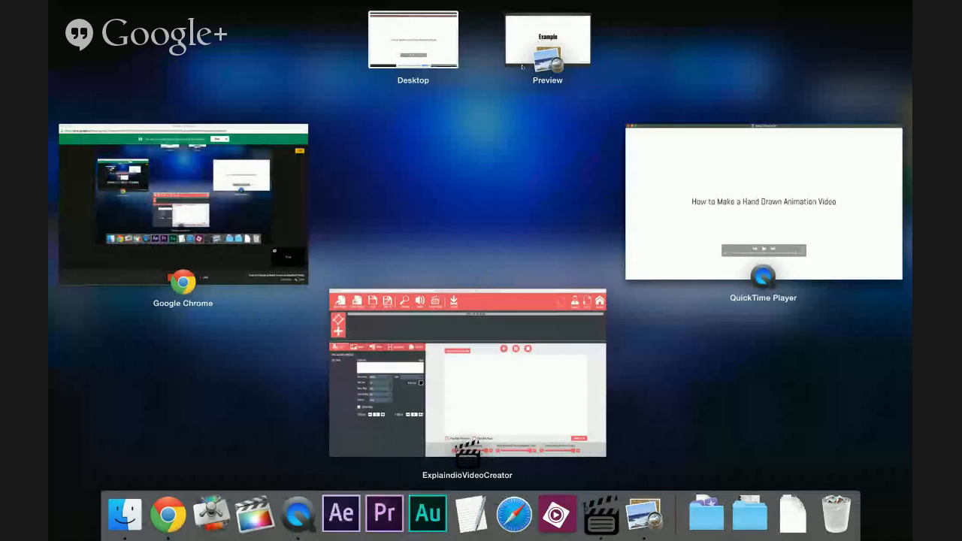
Switch to the Explaindio project window to reach the add-slide choices.
{"action": "left_click", "coordinate": [466, 372]}
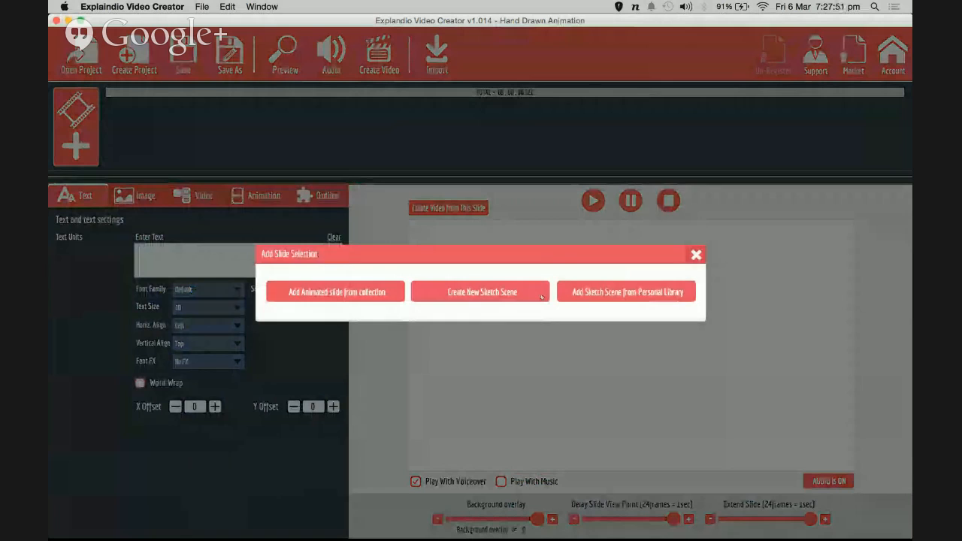
{"action": "mouse_move", "coordinate": [488, 280]}
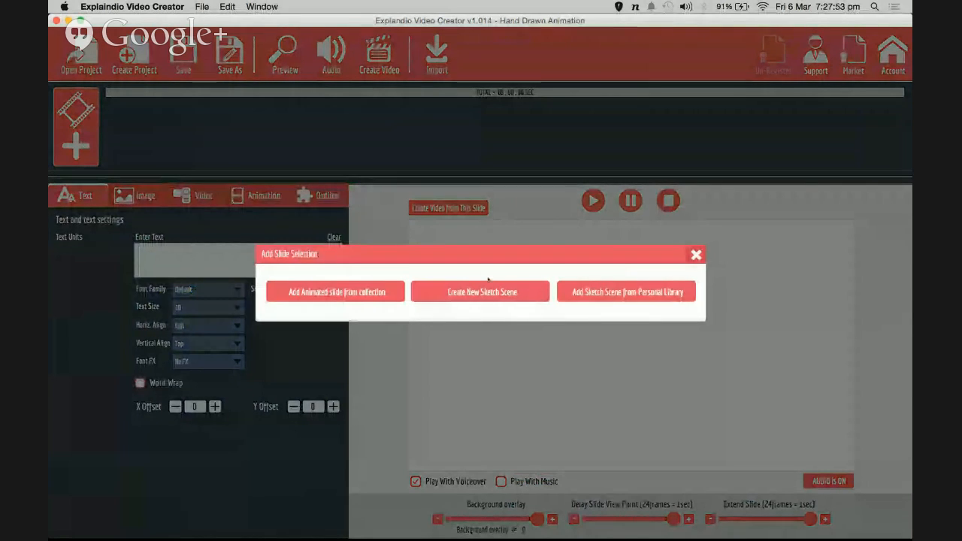
Choose Create New Sketch Scene to get a canvas with 'Default Text Sketch'.
{"action": "left_click", "coordinate": [480, 291]}
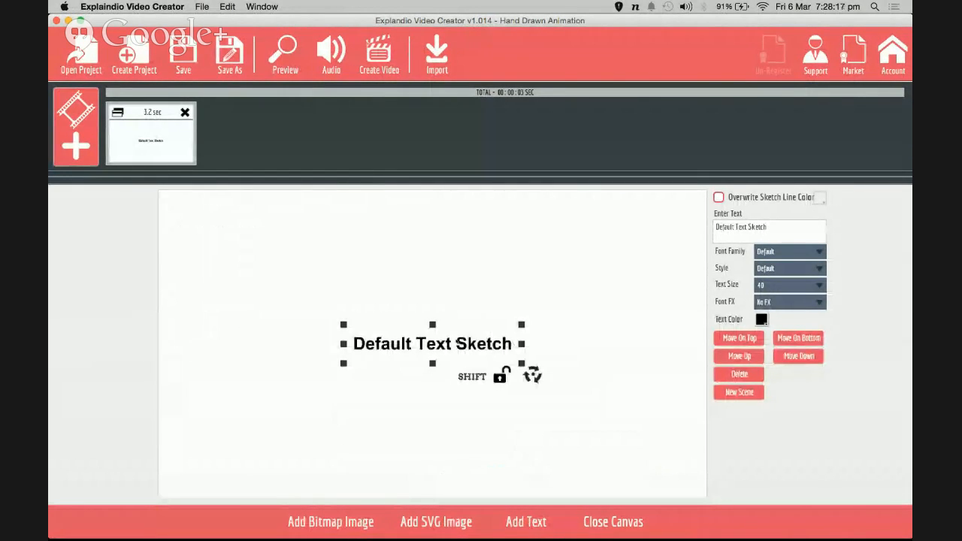
Replace the default text with 'How to Create a Hand Drawn Animation Video' and change its font.
{"action": "triple_click", "coordinate": [768, 226]}
{"action": "type", "text": "H"}
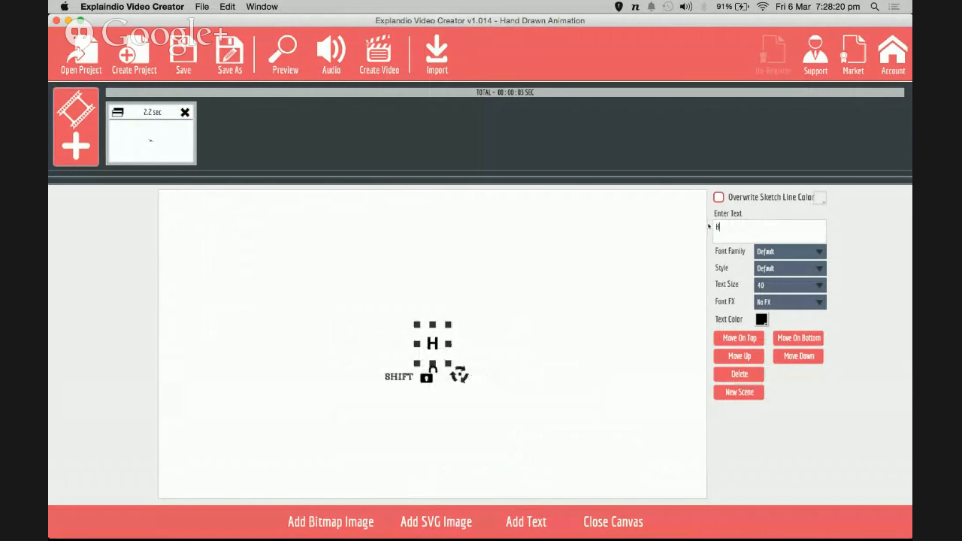
{"action": "type", "text": "ow to"}
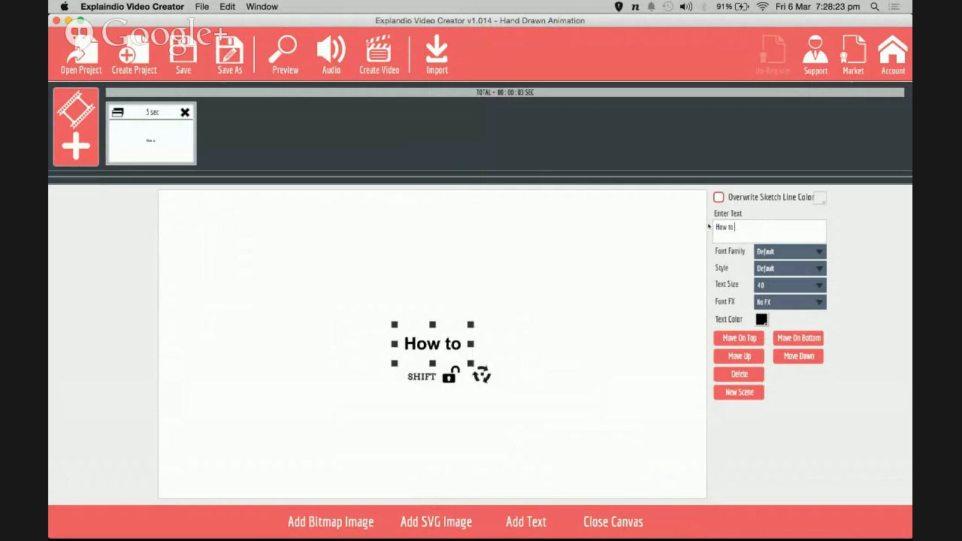
{"action": "type", "text": "Create a H"}
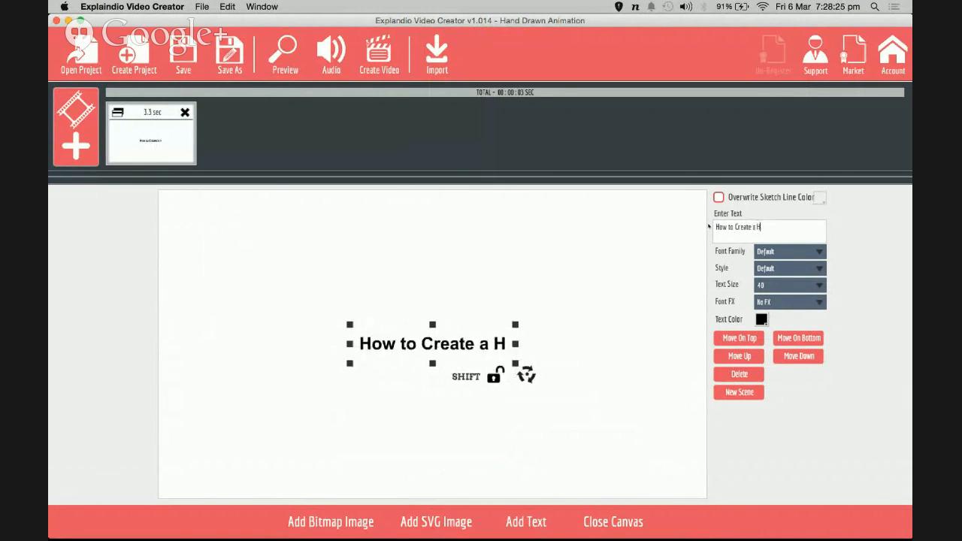
{"action": "type", "text": "and"}
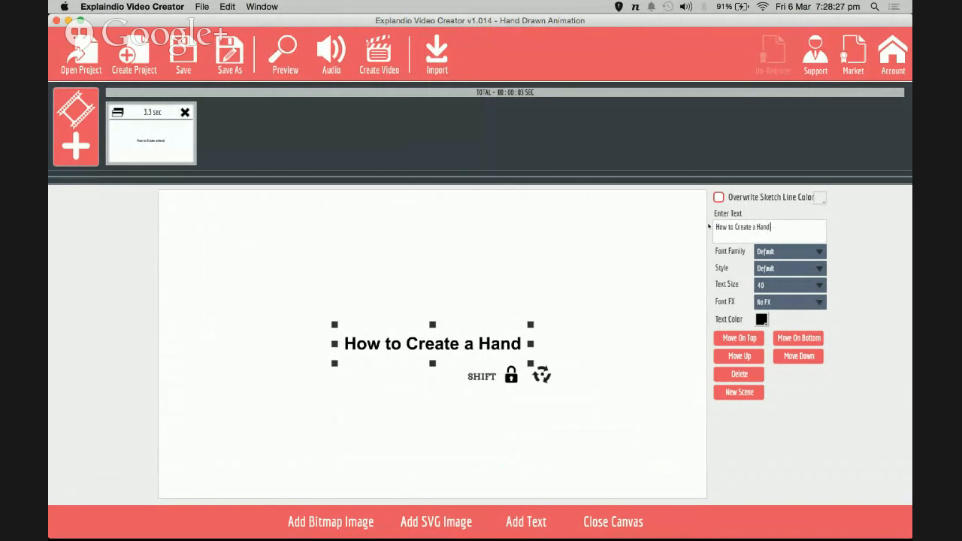
{"action": "type", "text": "Drawn"}
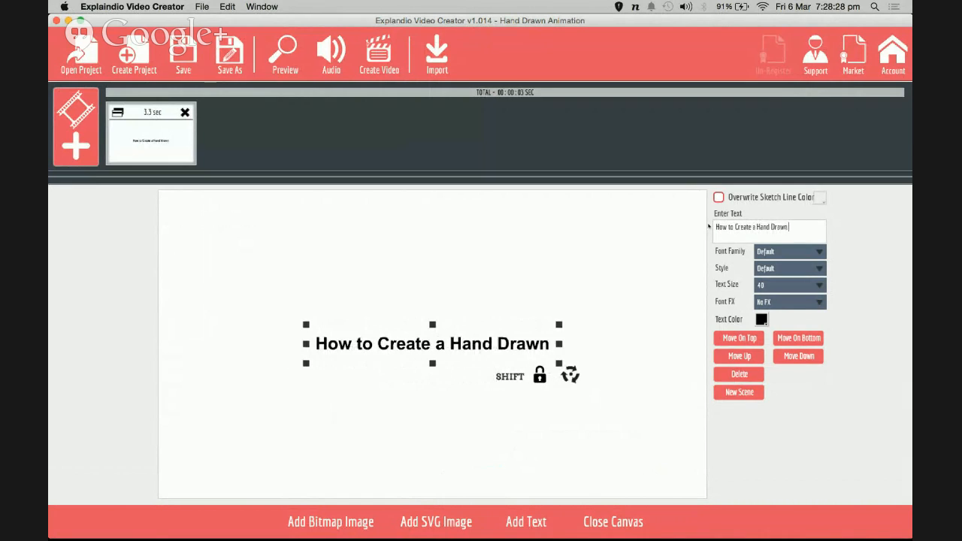
{"action": "type", "text": "Animation"}
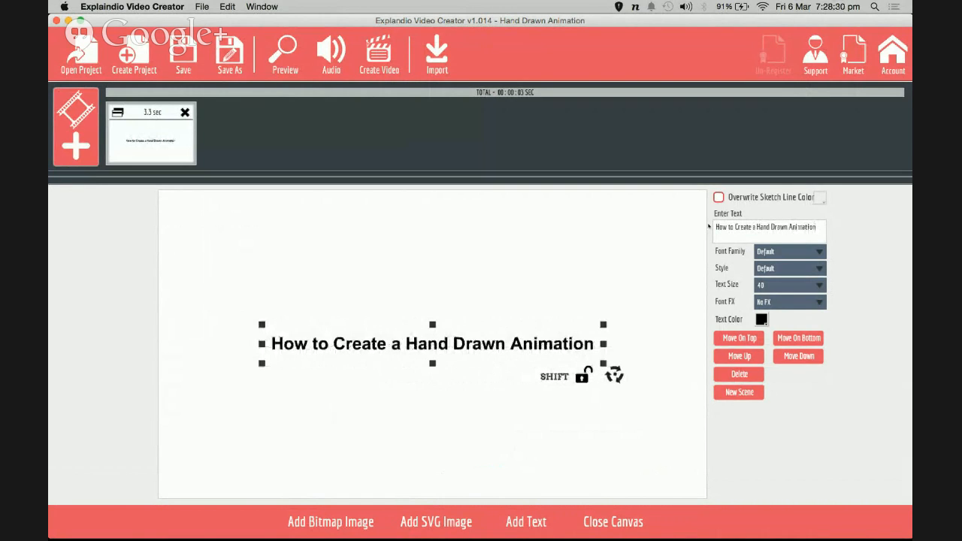
{"action": "type", "text": "Video"}
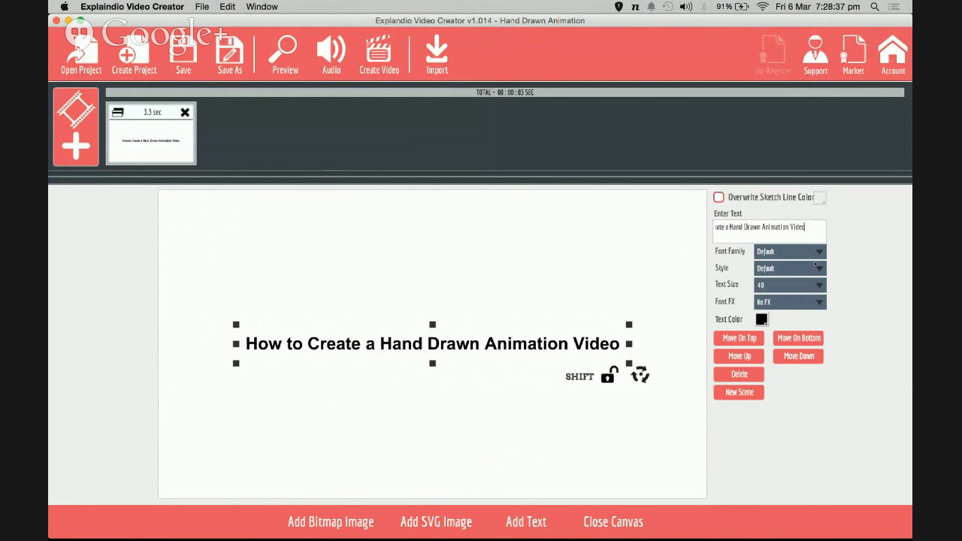
{"action": "left_click", "coordinate": [789, 251]}
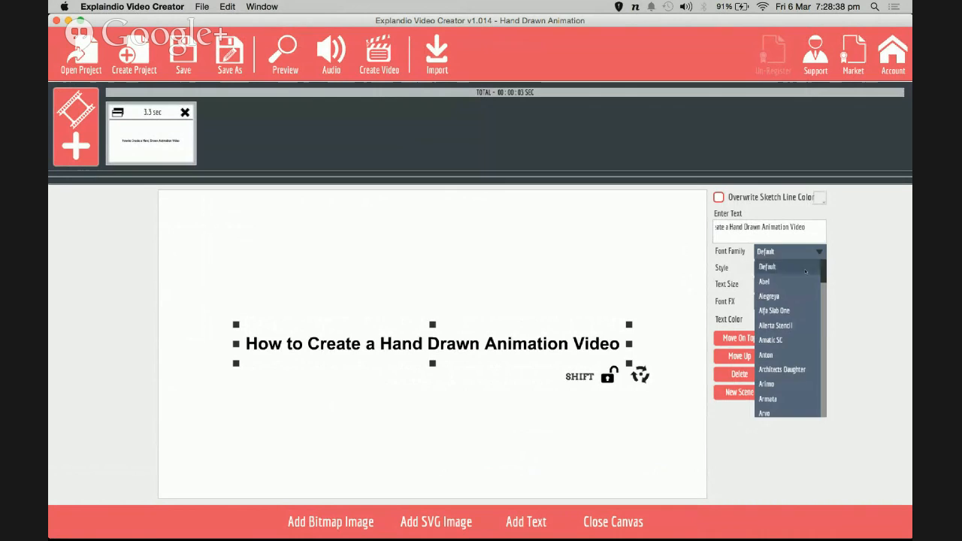
{"action": "left_click", "coordinate": [763, 281]}
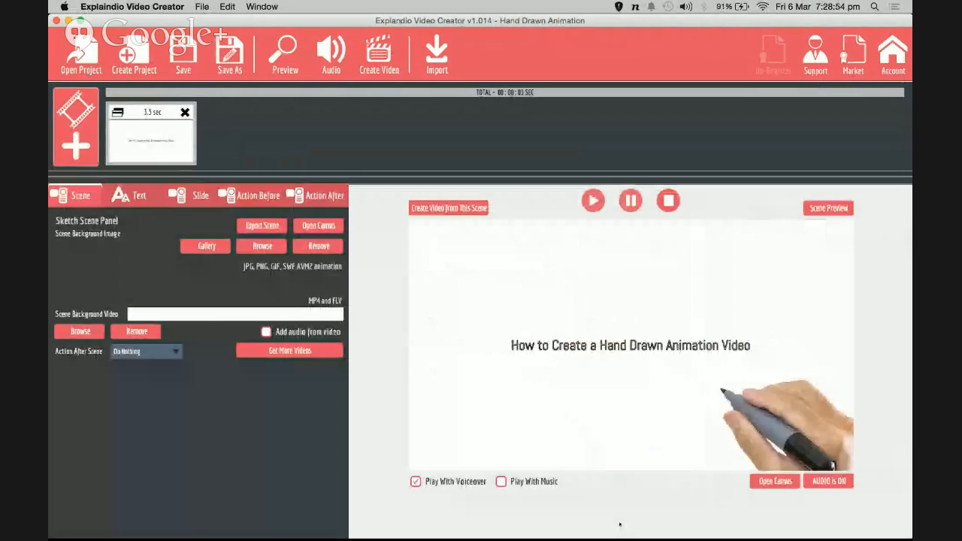
{"action": "left_click", "coordinate": [592, 201]}
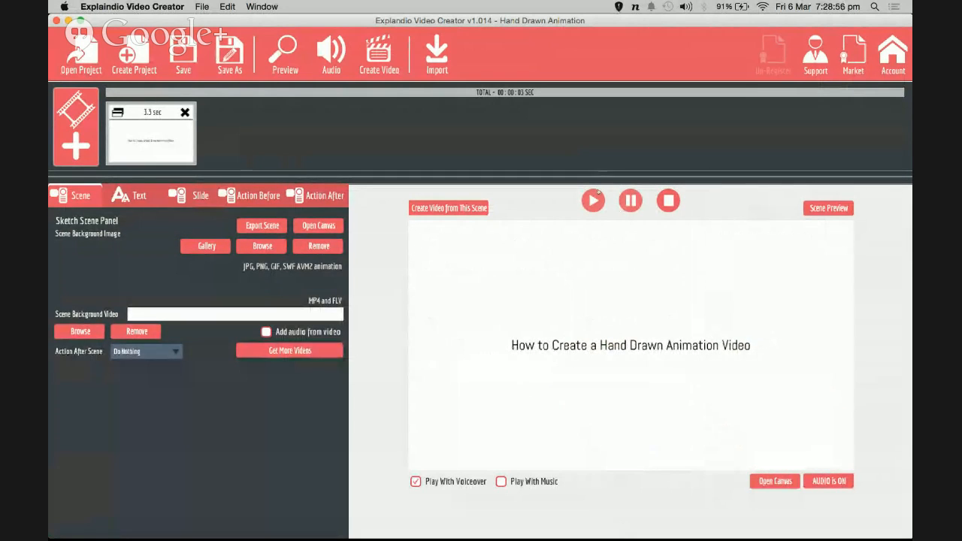
{"action": "left_click", "coordinate": [591, 200]}
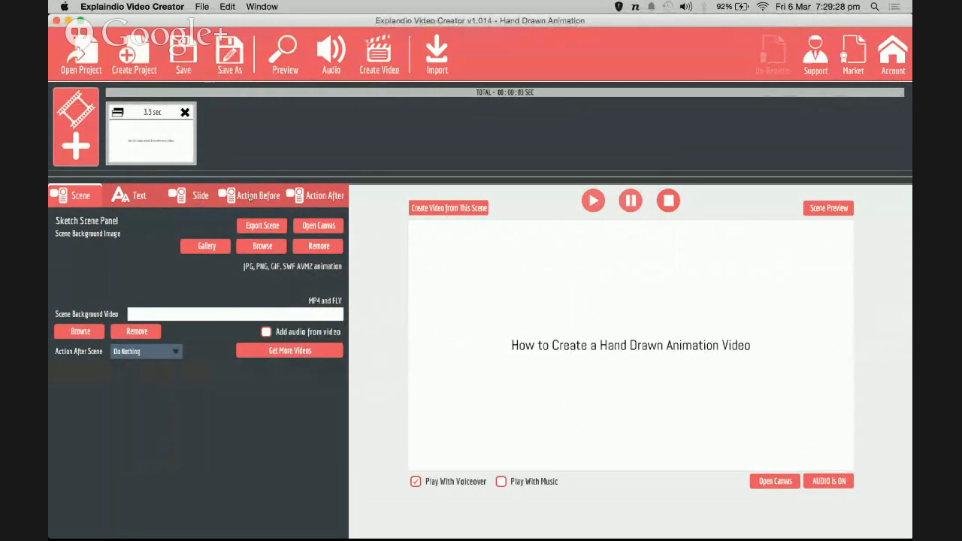
Open the Action Before settings and Set Hand to show the Pen Gallery.
{"action": "left_click", "coordinate": [258, 195]}
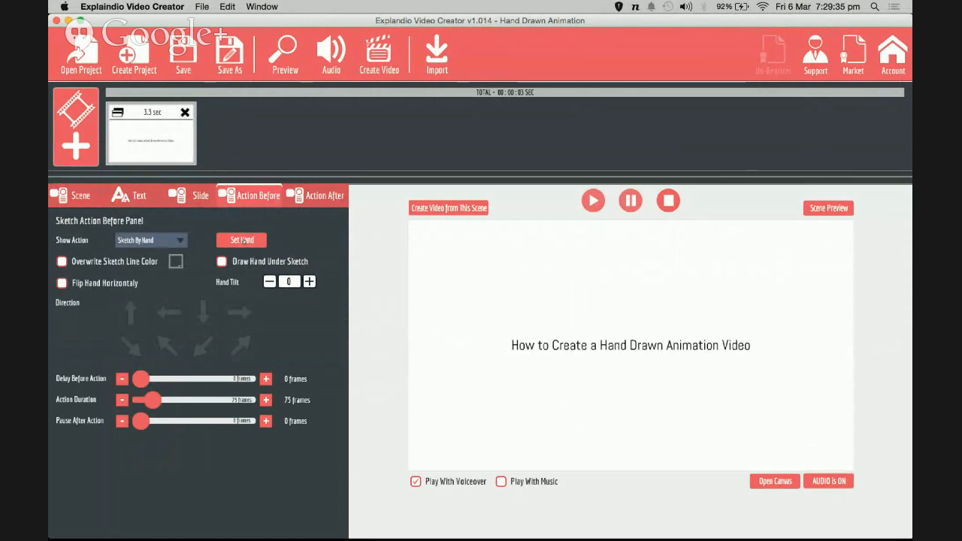
{"action": "left_click", "coordinate": [241, 240]}
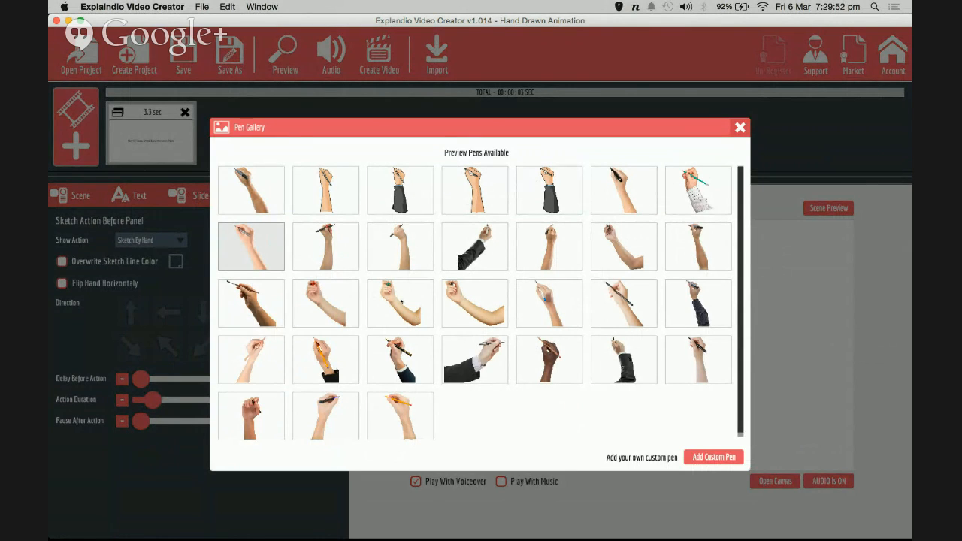
Pick a green-marker hand from the Pen Gallery and preview the title scene.
{"action": "left_click", "coordinate": [740, 126]}
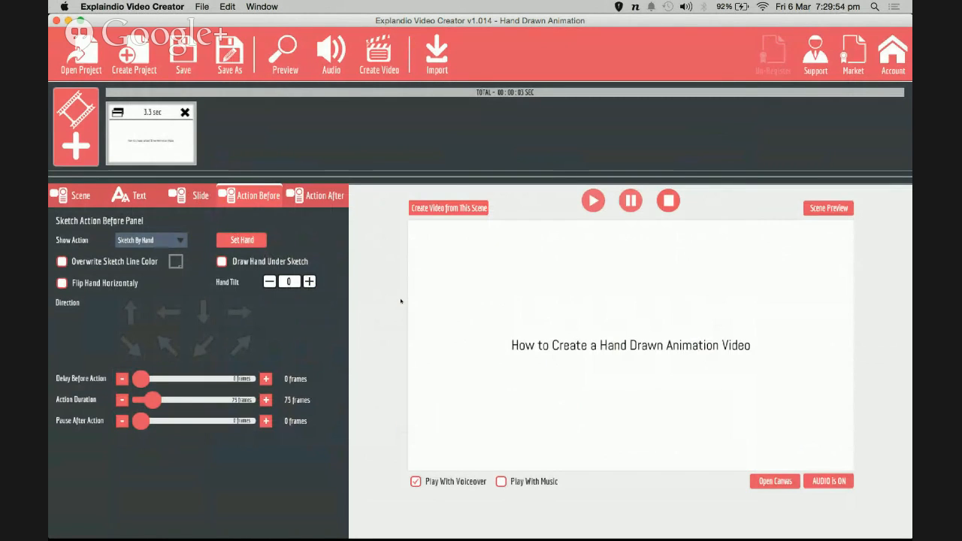
{"action": "left_click", "coordinate": [592, 200]}
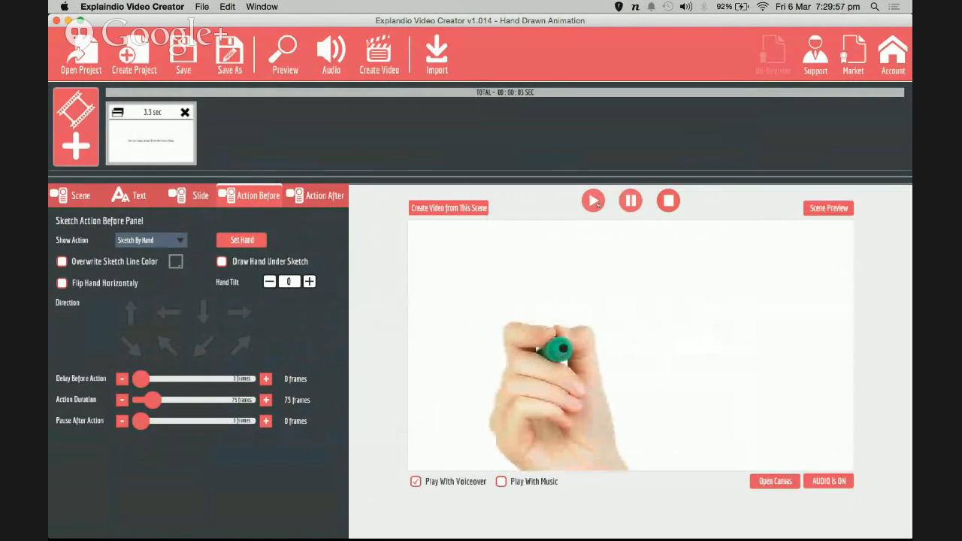
{"action": "left_click", "coordinate": [593, 200]}
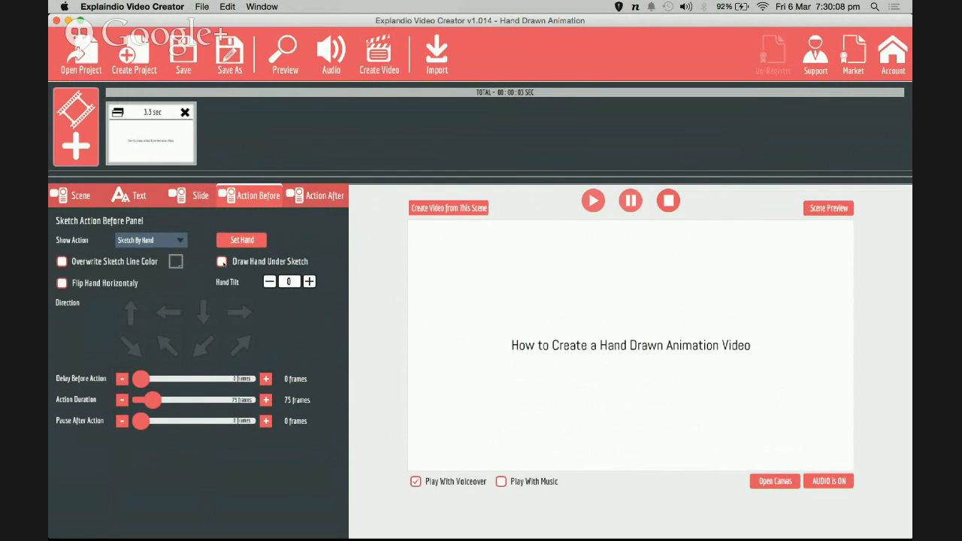
Tick Draw Hand Under Sketch and replay the title scene animation.
{"action": "left_click", "coordinate": [222, 261]}
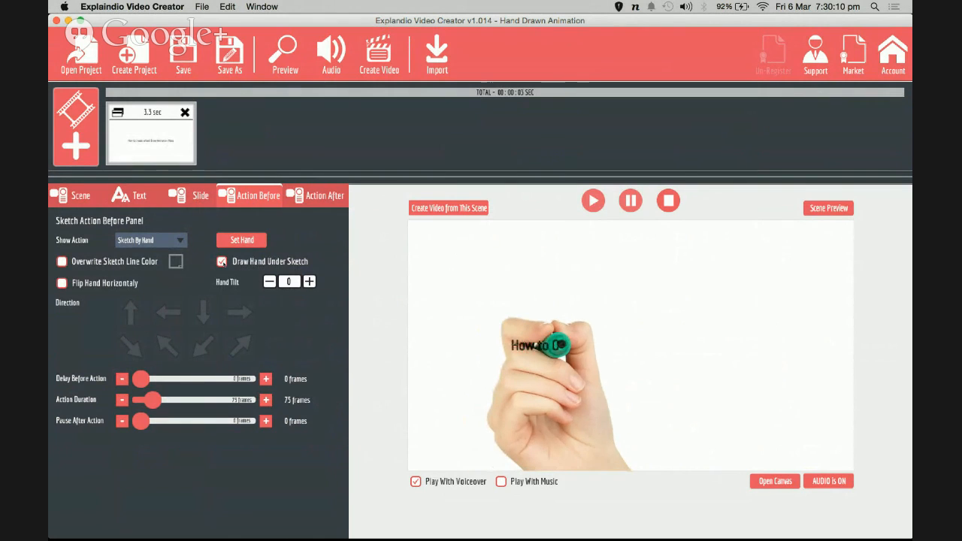
{"action": "left_click", "coordinate": [592, 200]}
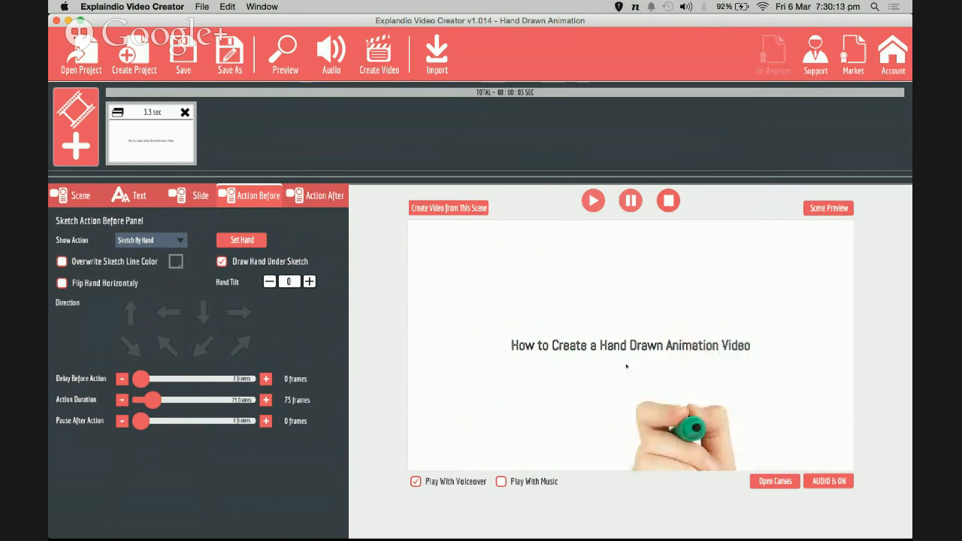
{"action": "left_click", "coordinate": [592, 201]}
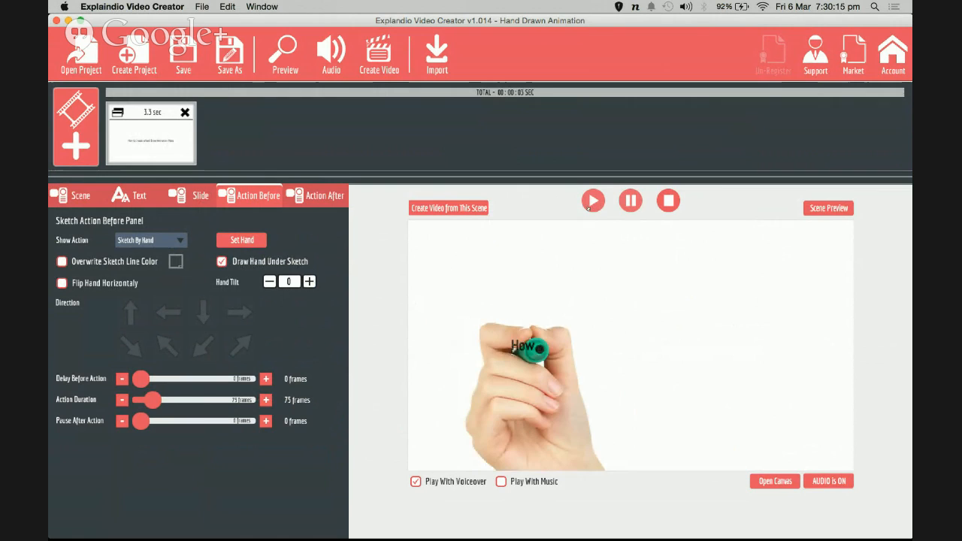
{"action": "left_click", "coordinate": [593, 200]}
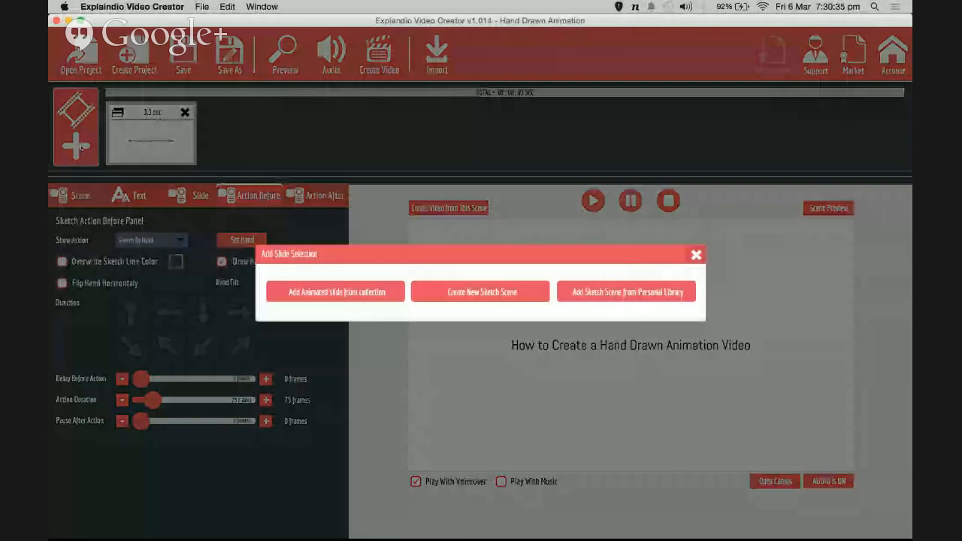
Create a new sketch scene and import the lens JPG from Downloads as a bitmap.
{"action": "left_click", "coordinate": [479, 292]}
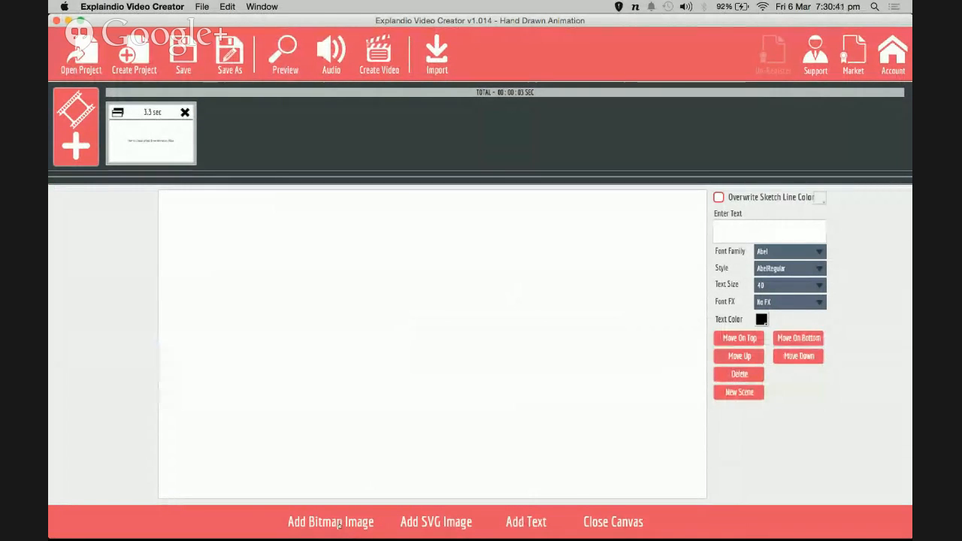
{"action": "left_click", "coordinate": [330, 521]}
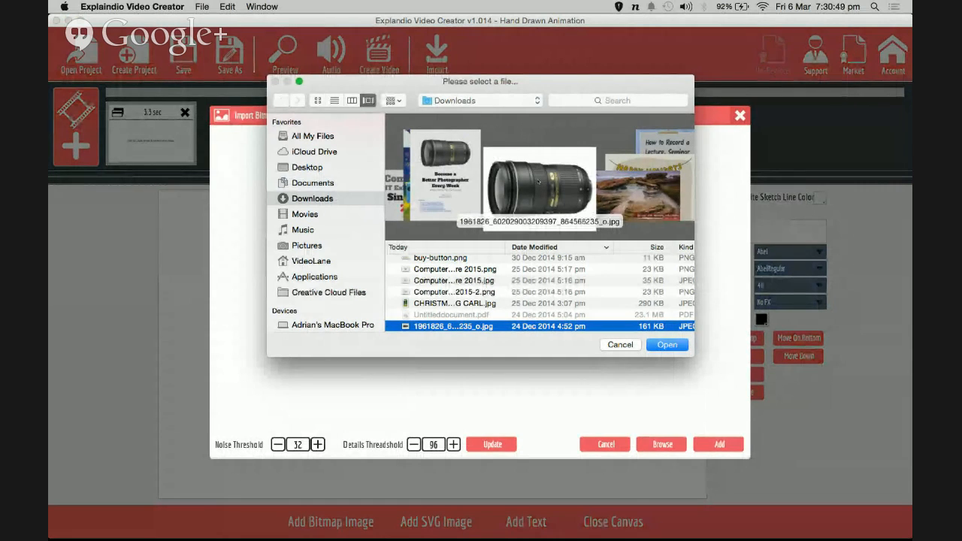
{"action": "left_click", "coordinate": [667, 344]}
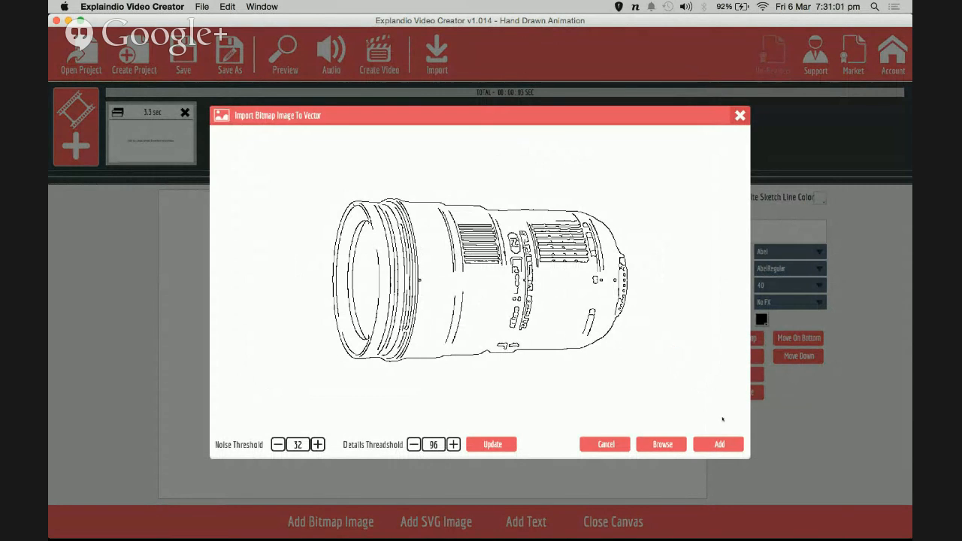
{"action": "left_click", "coordinate": [717, 444]}
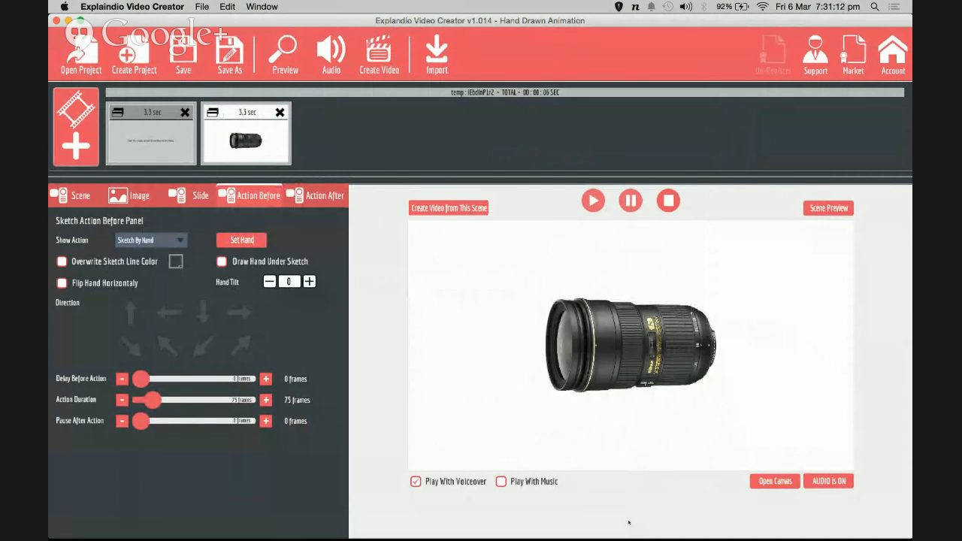
Play the lens scene to watch the hand sketch its outline before the photo appears.
{"action": "left_click", "coordinate": [592, 200]}
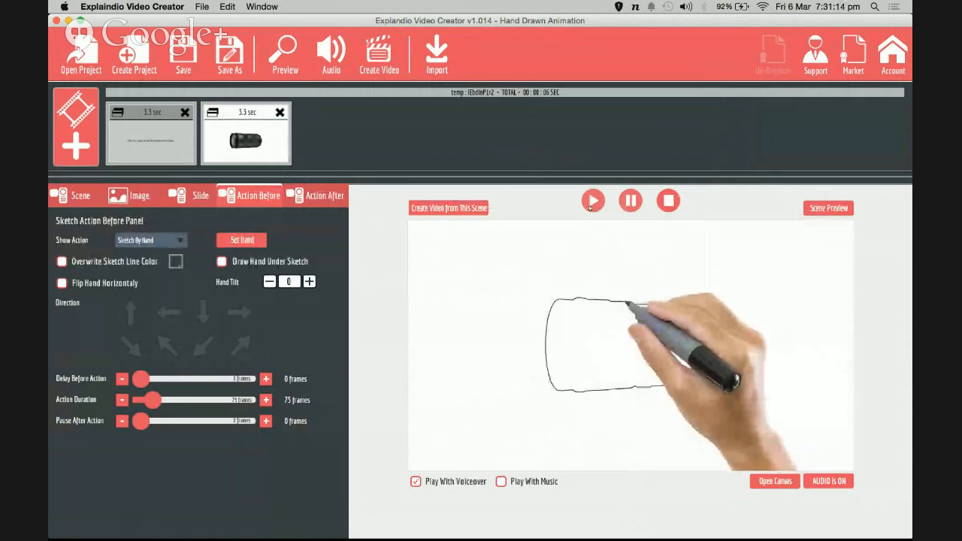
{"action": "left_click", "coordinate": [592, 200]}
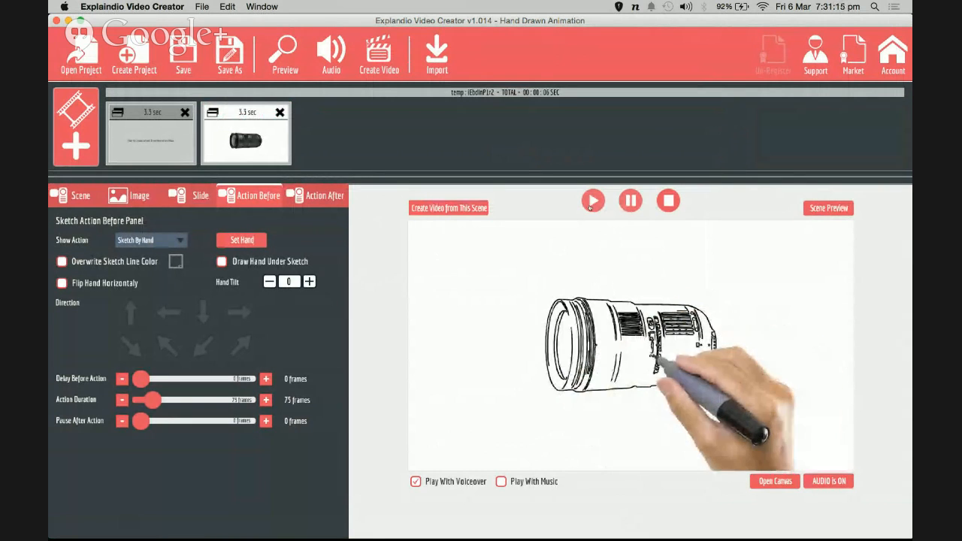
{"action": "left_click", "coordinate": [592, 201]}
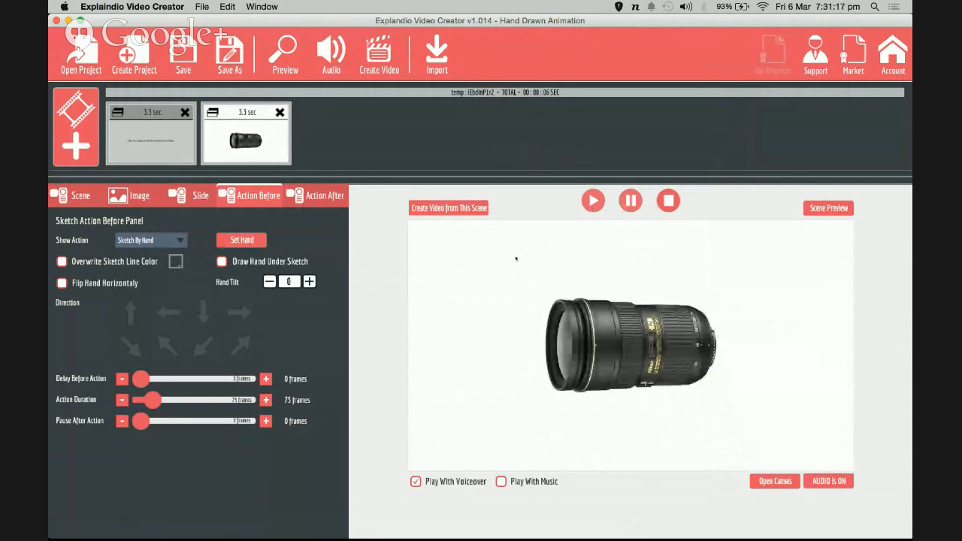